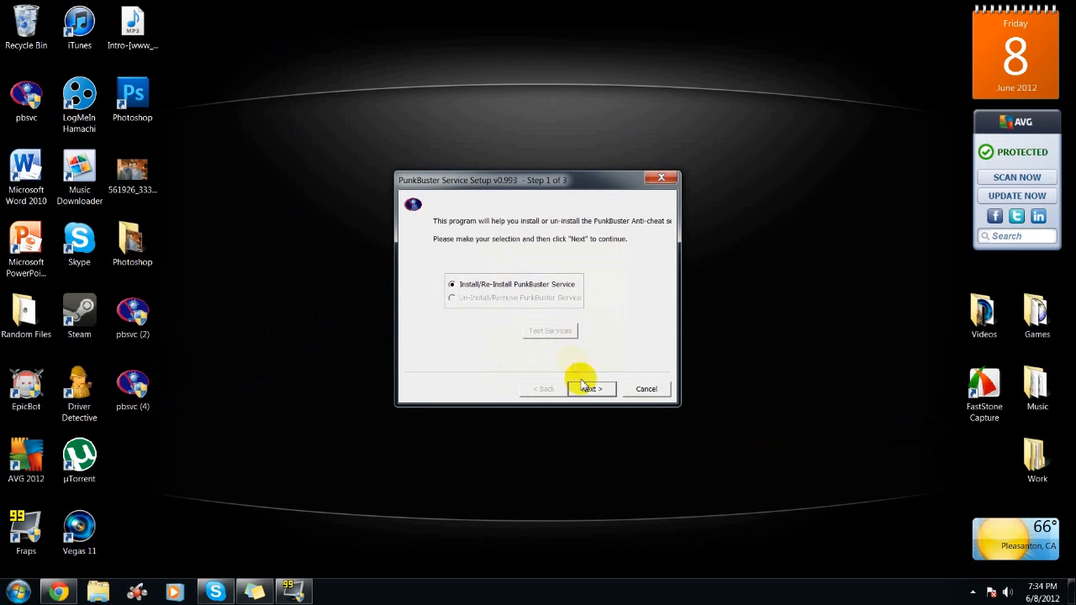
mouse_move(663, 179)
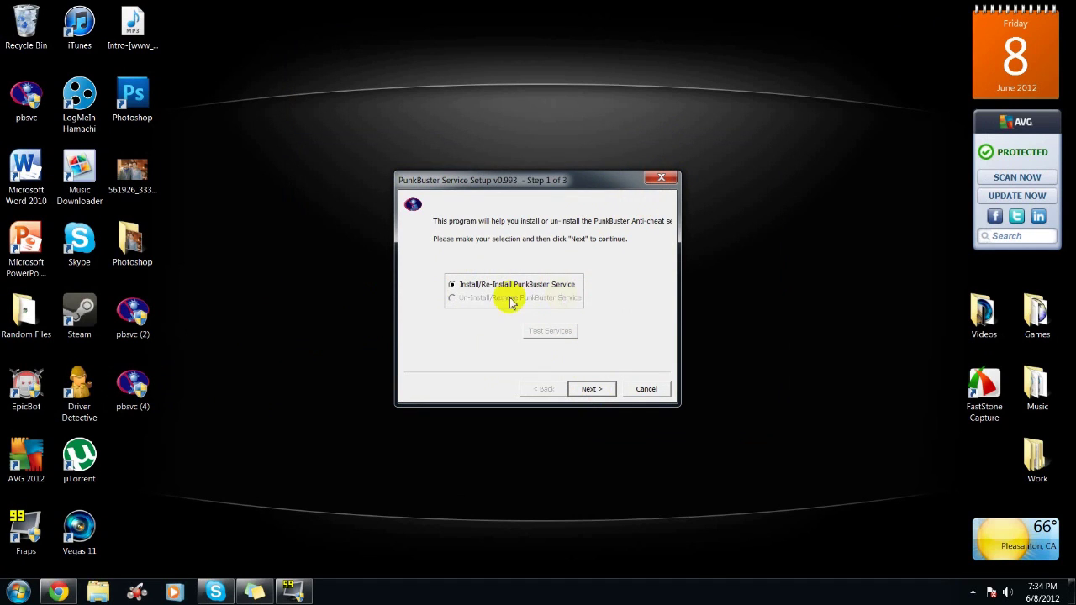
Install the PunkBuster anti-cheat service, test it until it passes without error, and finish setup
left_click(592, 388)
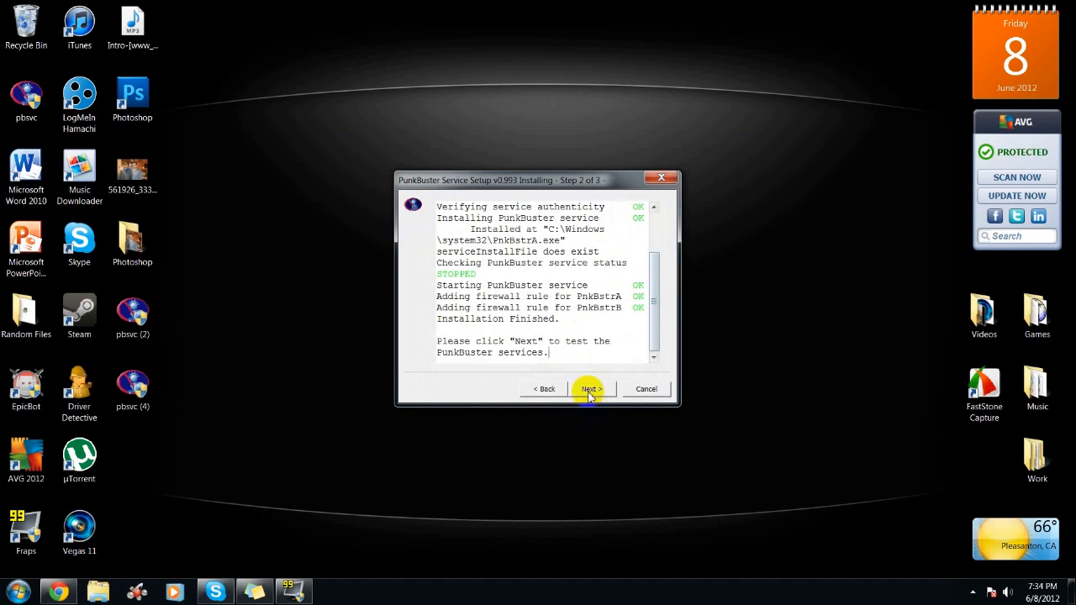
left_click(590, 390)
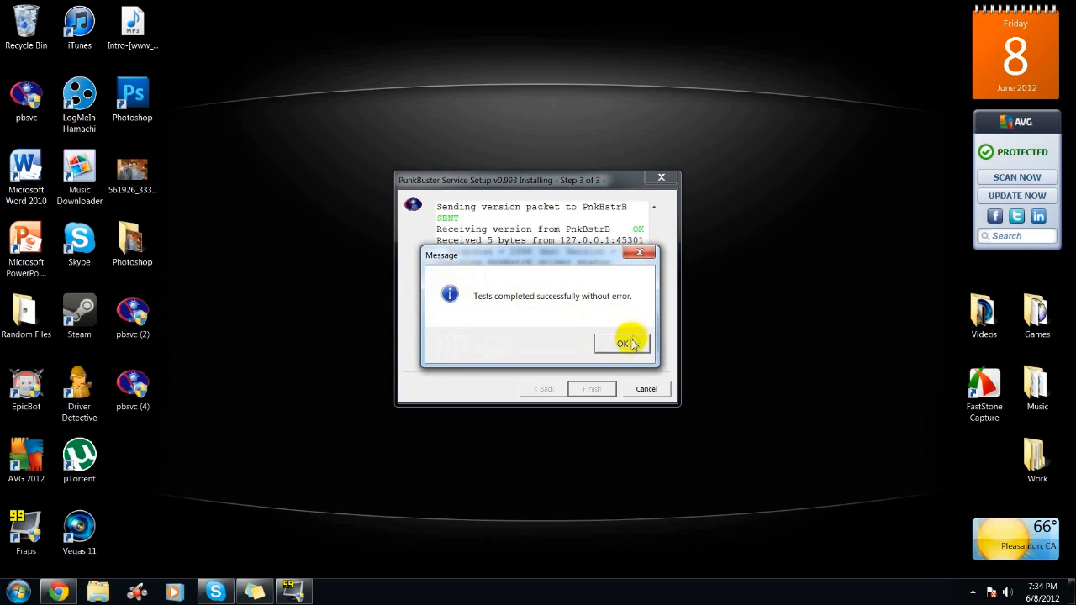
left_click(618, 343)
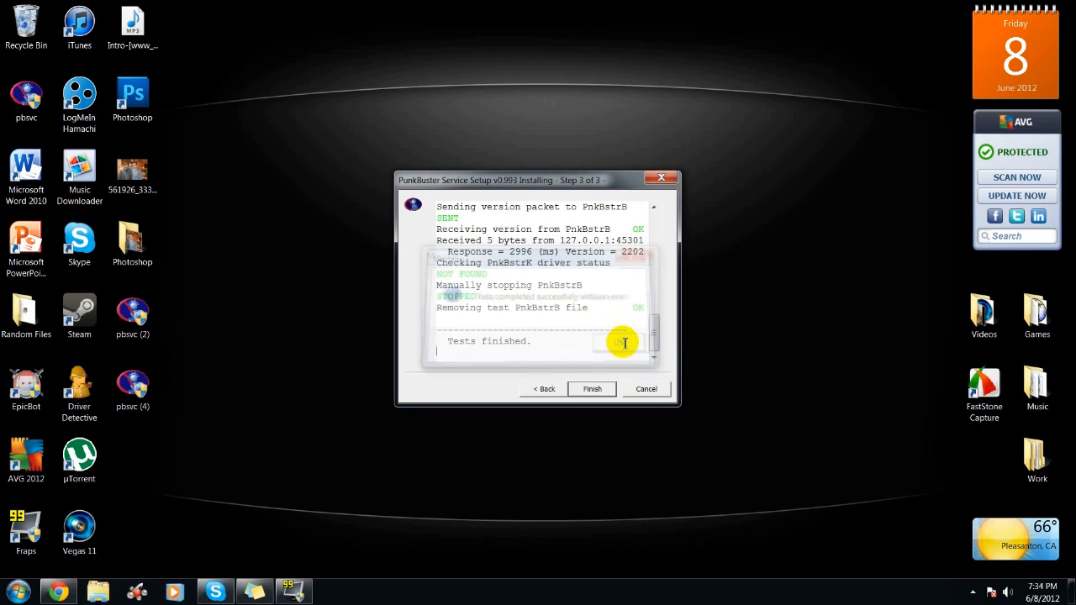
left_click(592, 388)
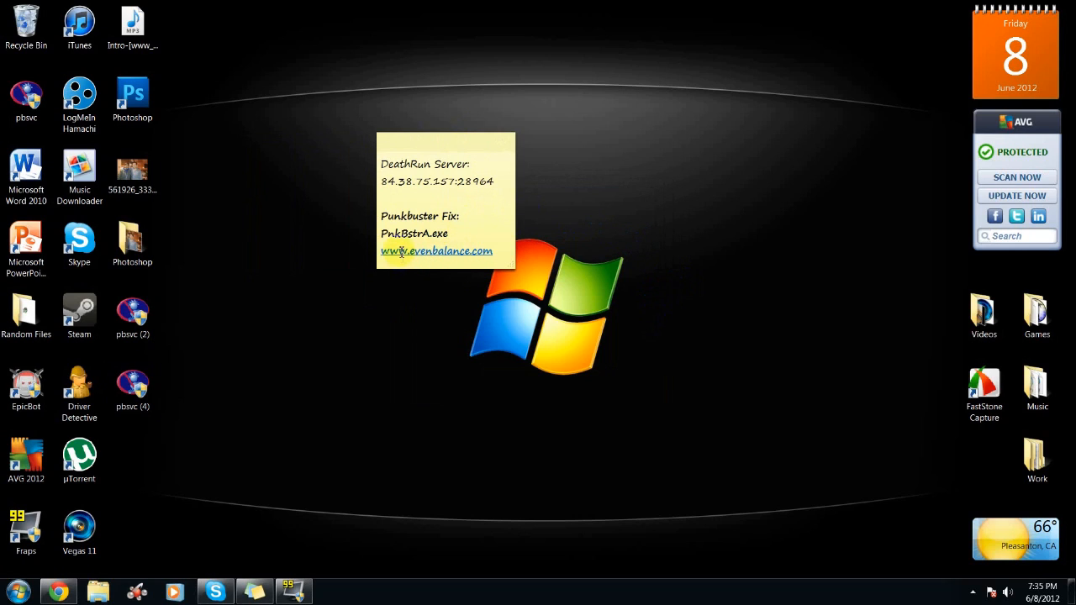
mouse_move(450, 244)
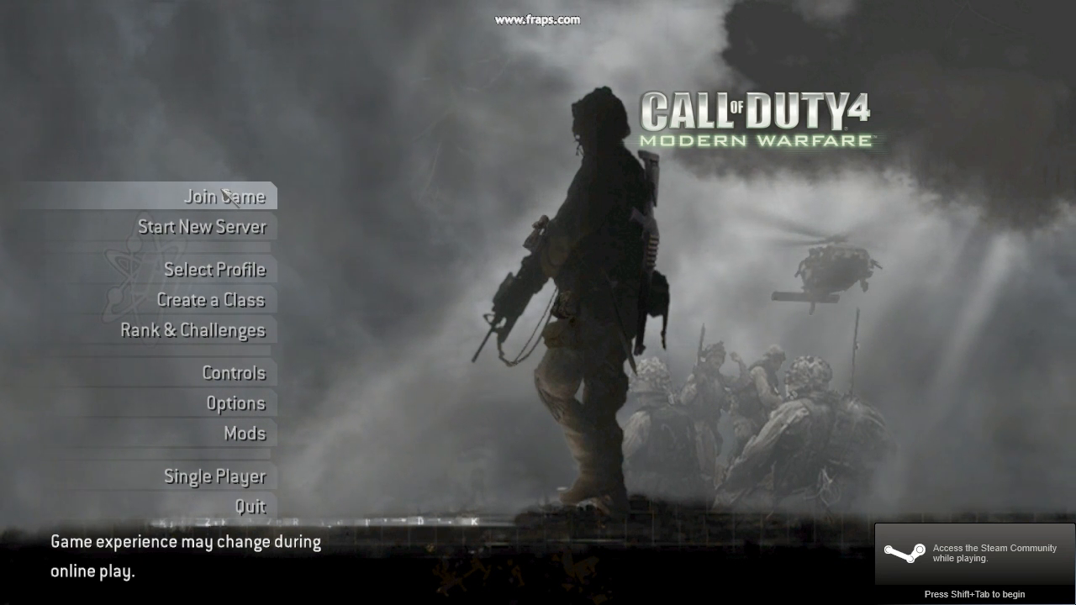
From the Join Game server list, join a PunkBuster-protected server so Team Deathmatch on Vacant loads
left_click(224, 197)
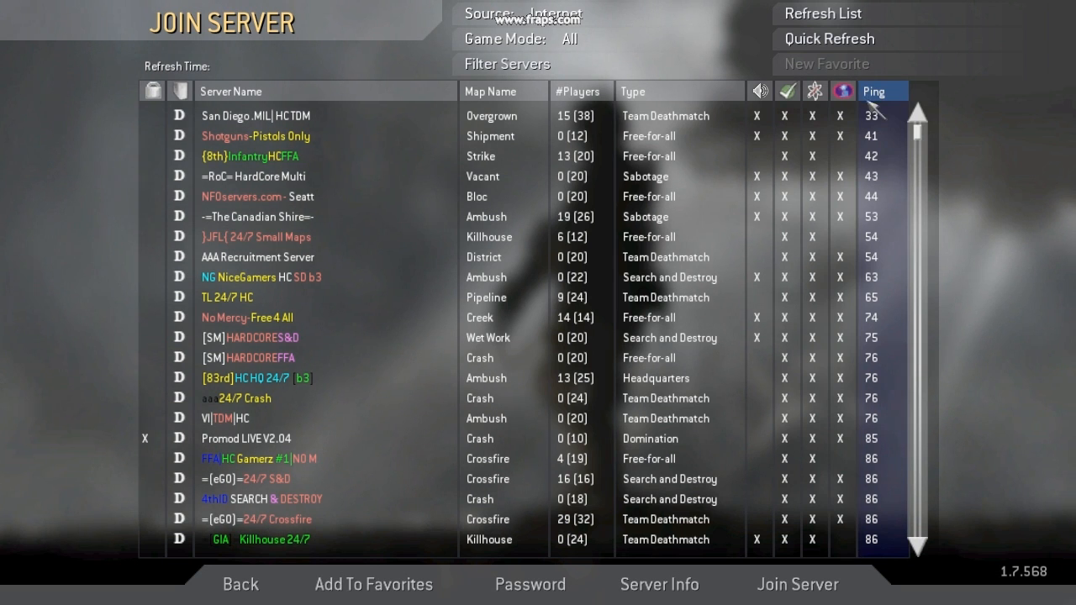
mouse_move(849, 132)
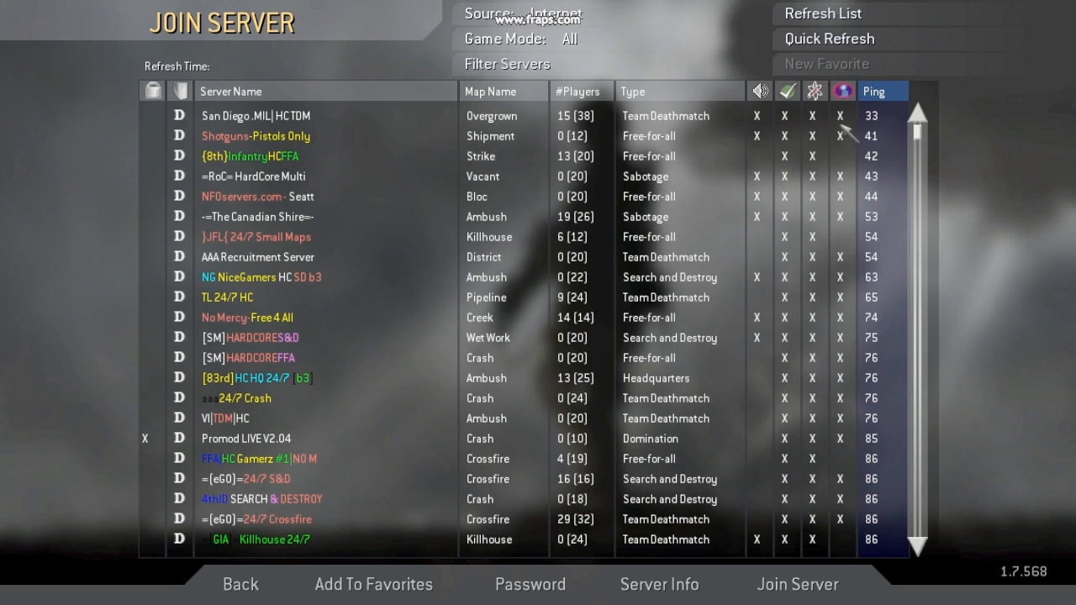
mouse_move(859, 124)
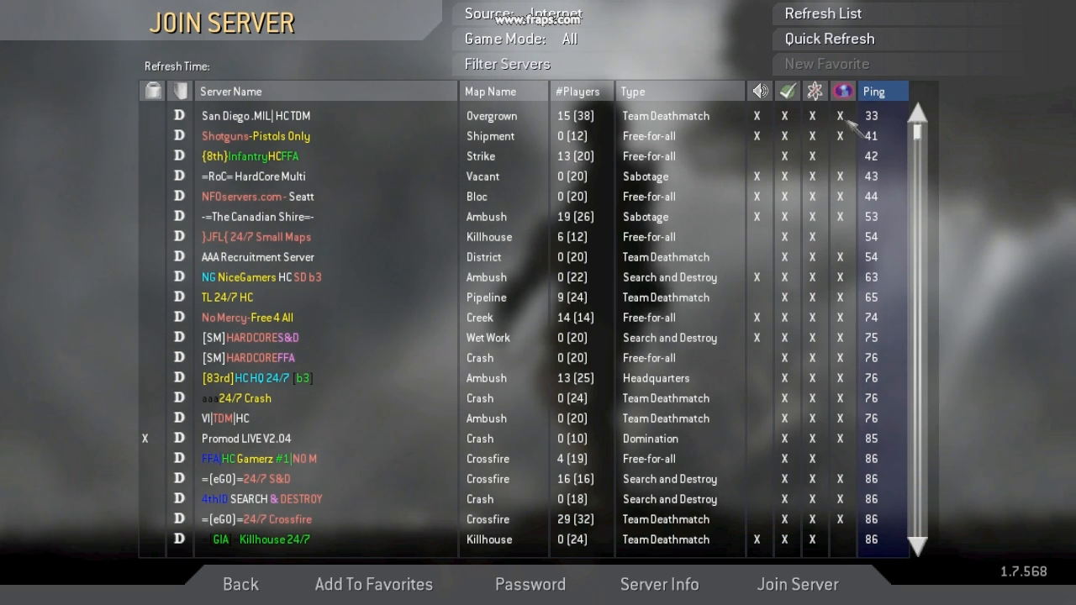
mouse_move(838, 117)
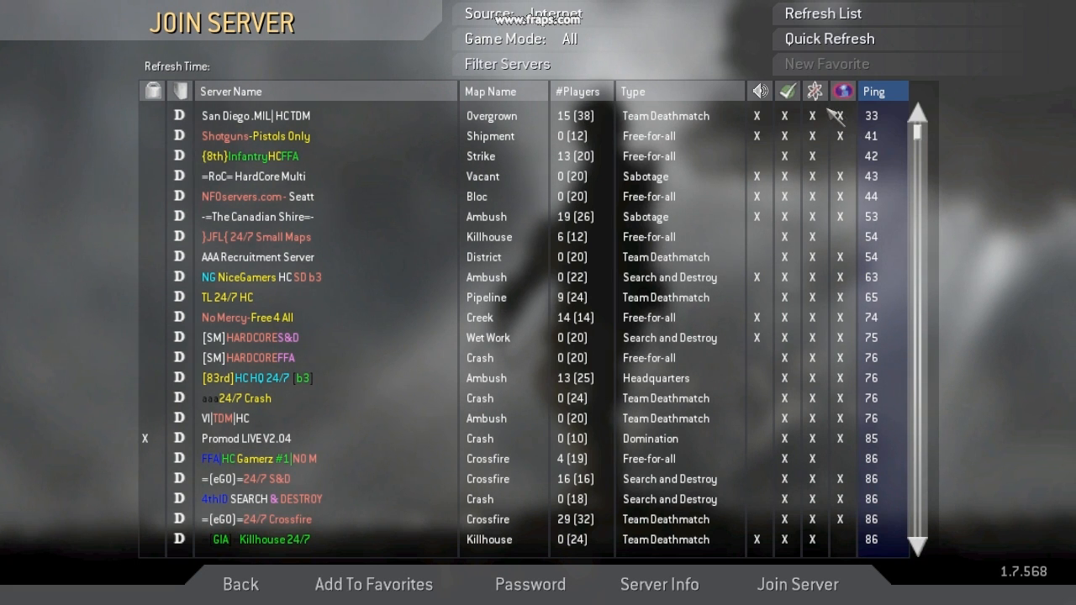
left_click(255, 114)
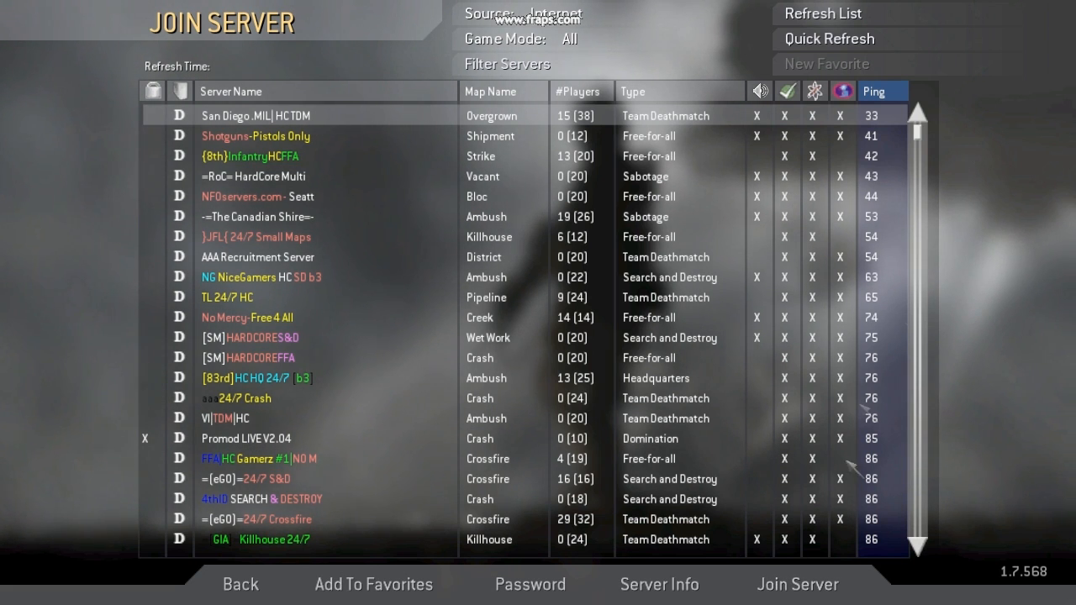
left_click(785, 586)
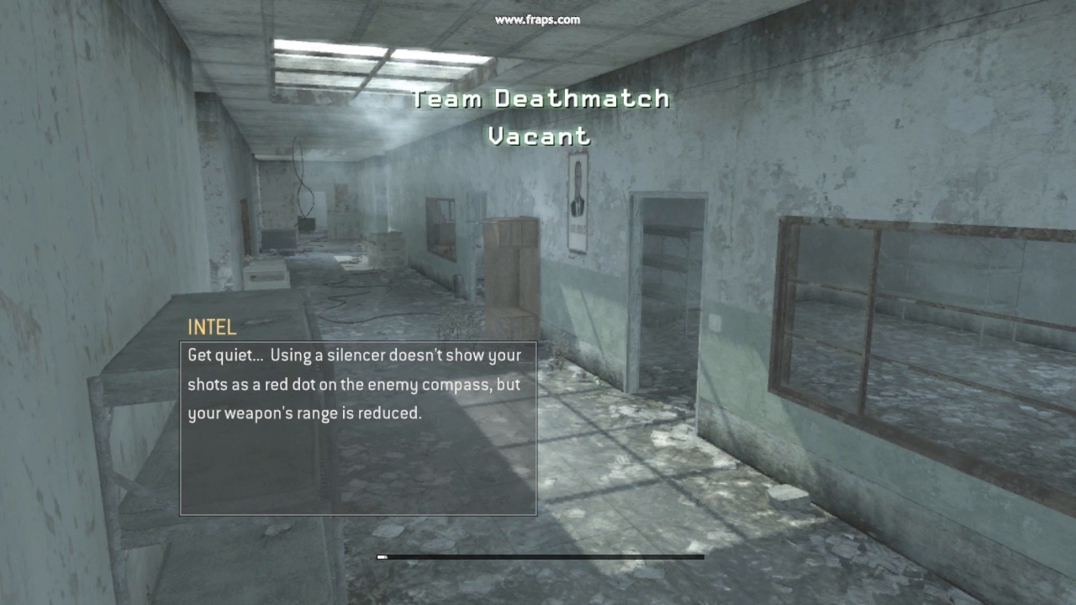